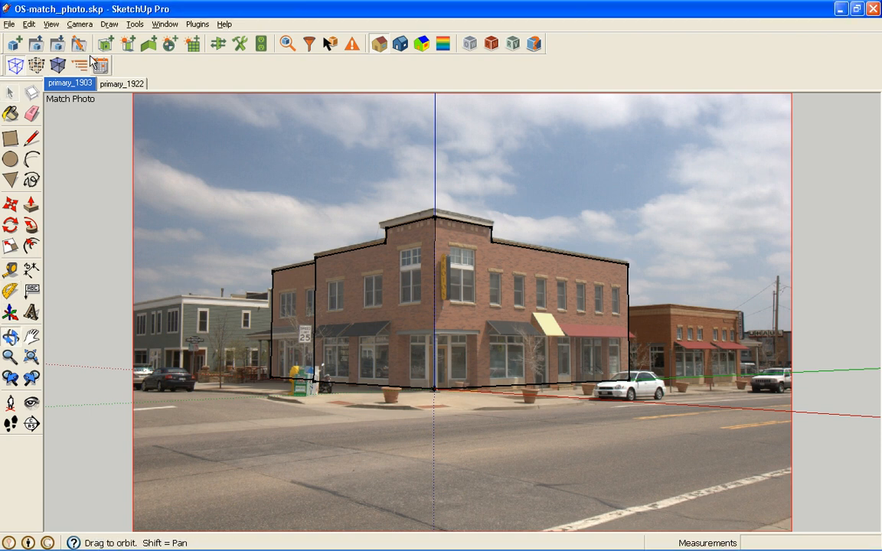
# - Check the primay_1922 scene, return to primay_1903 and inspect the first front-facade windows
pyautogui.click(121, 83)
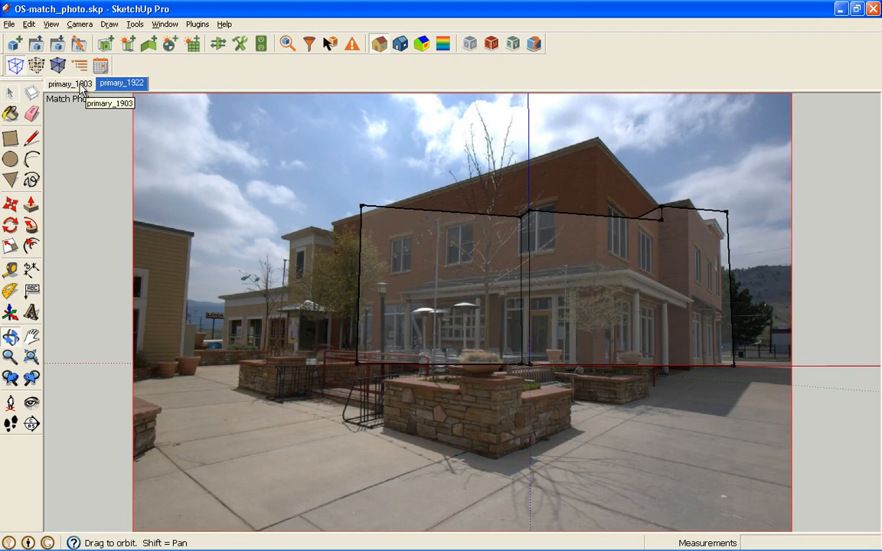
pyautogui.click(69, 83)
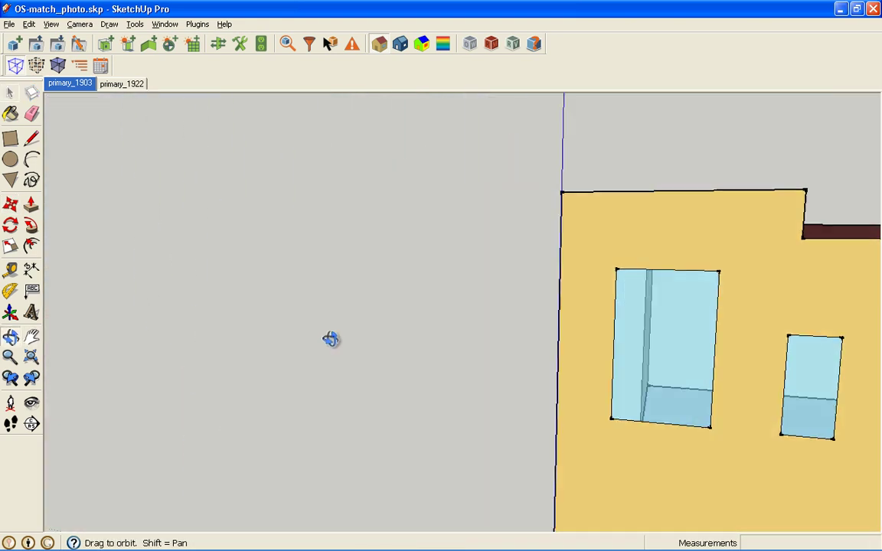
pyautogui.moveTo(330, 340); pyautogui.dragTo(482, 329)
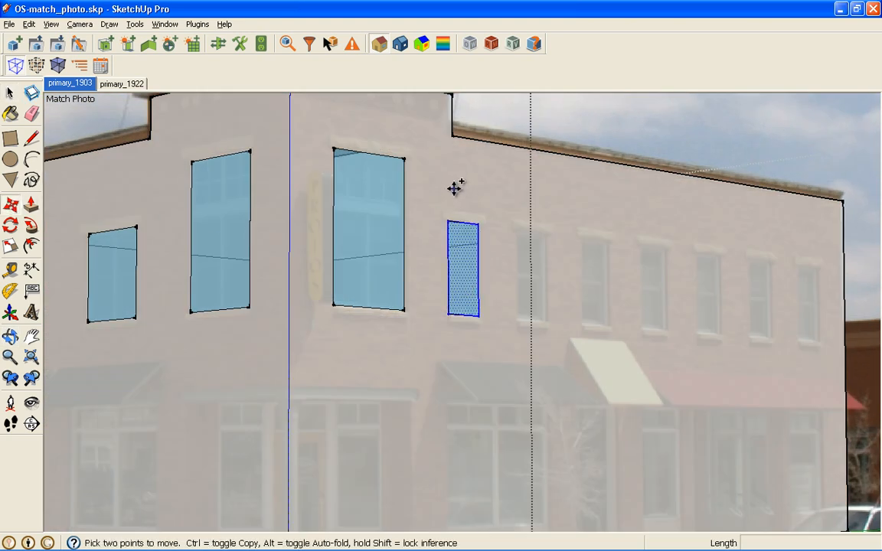
# - Copy the window surface across the upper floor and check it against the photo
pyautogui.moveTo(451, 187); pyautogui.dragTo(796, 230)
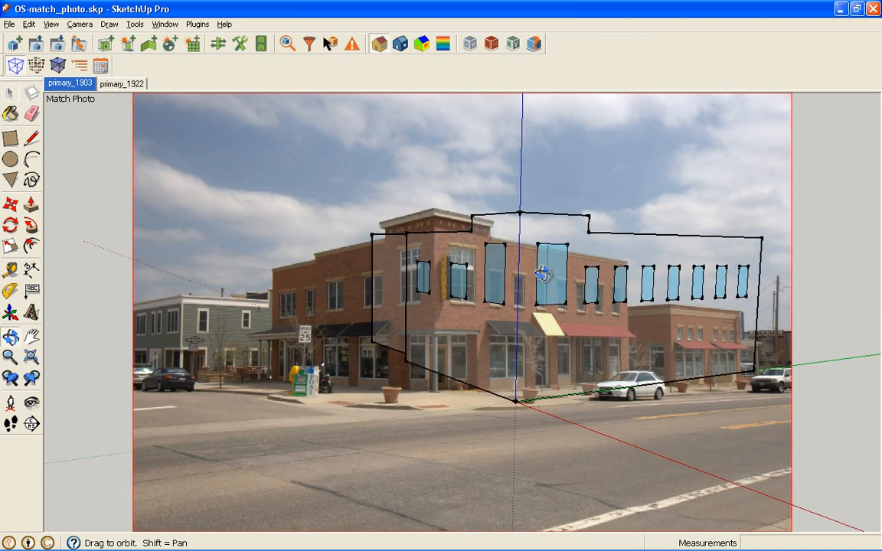
pyautogui.moveTo(544, 274); pyautogui.dragTo(558, 306)
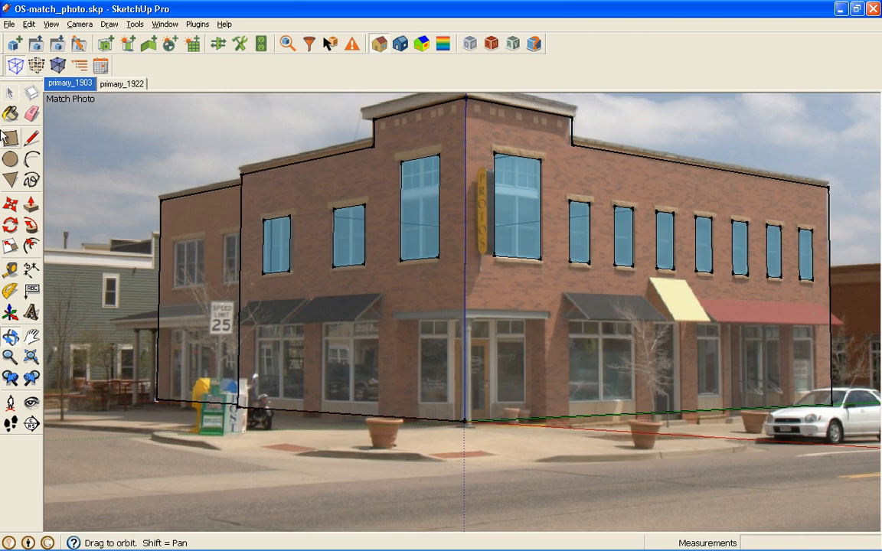
# - Draw rectangular window surfaces over the ground-floor storefront openings
pyautogui.click(9, 93)
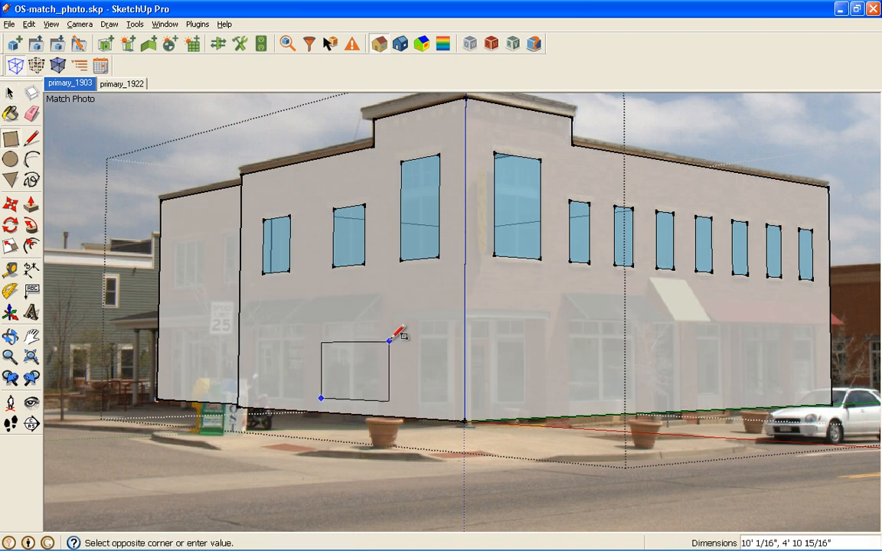
pyautogui.click(386, 340)
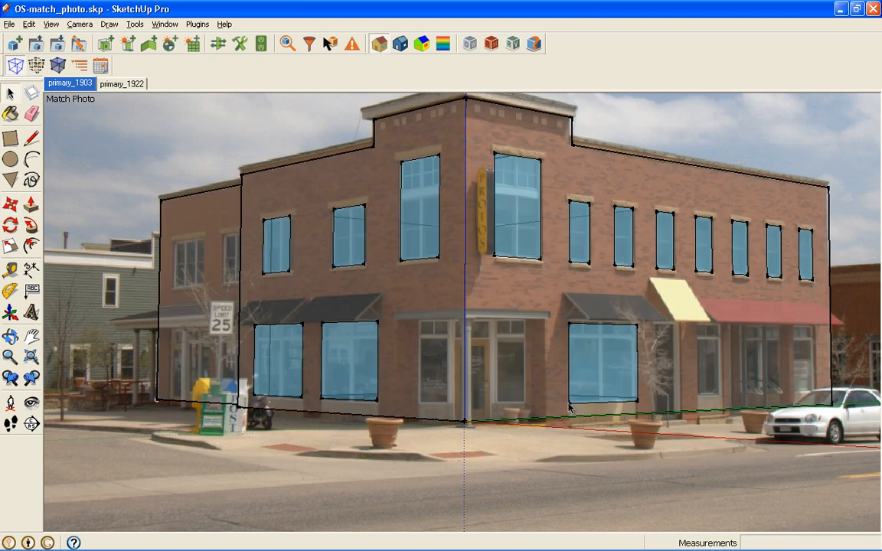
pyautogui.moveTo(98, 340)
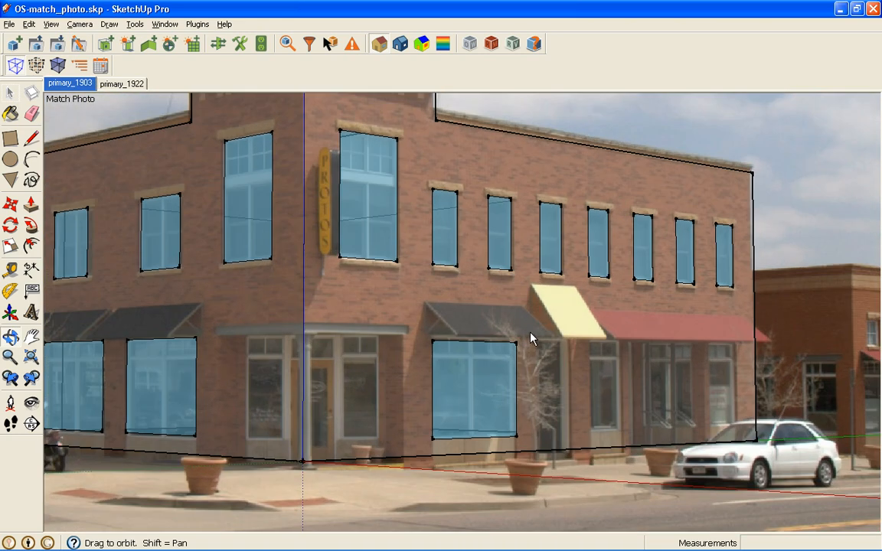
pyautogui.moveTo(122, 43)
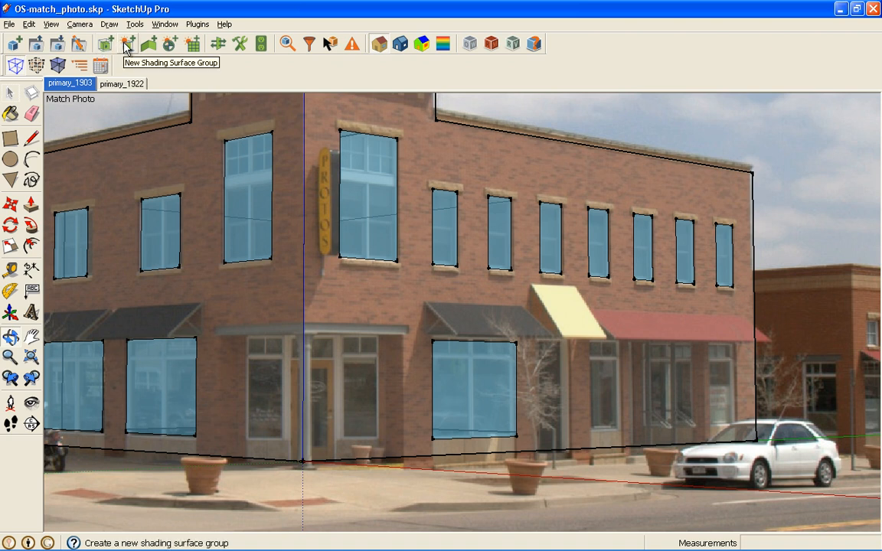
# - Create a shading surface group tracing the dark awning left of the yellow awning
pyautogui.click(129, 42)
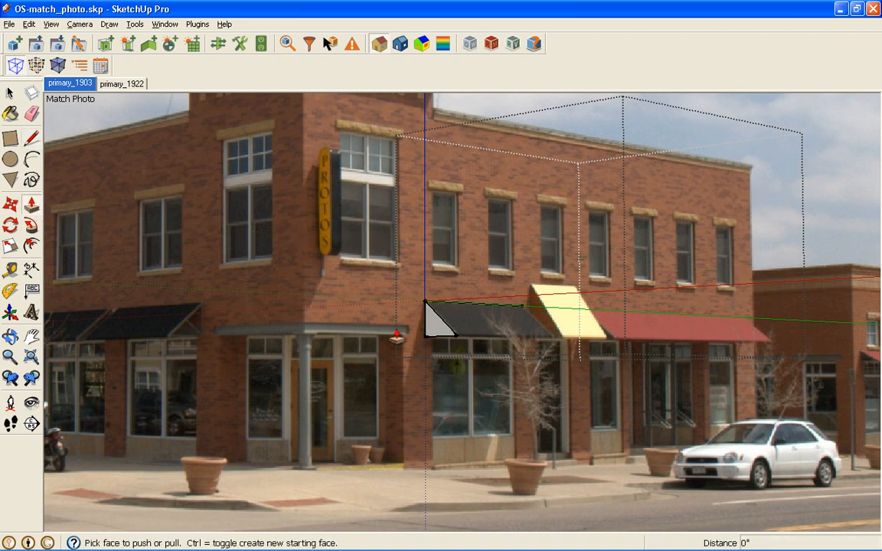
pyautogui.moveTo(441, 317); pyautogui.dragTo(524, 310)
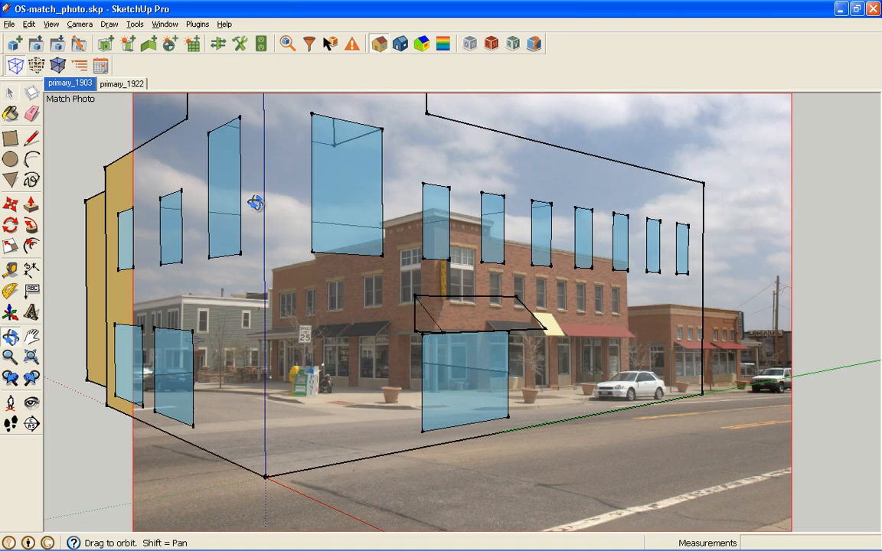
pyautogui.moveTo(257, 202); pyautogui.dragTo(511, 317)
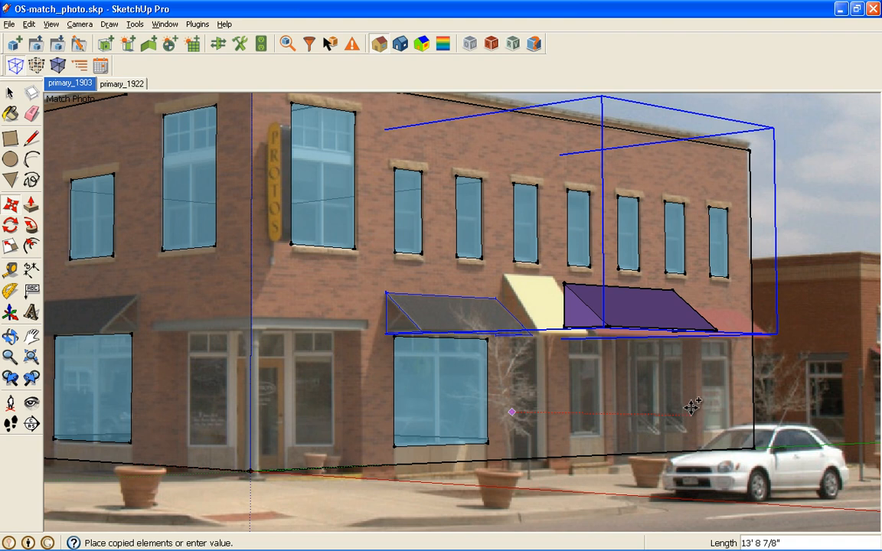
# - Copy the awning surface onto the red awning and stretch it to fit along the facade
pyautogui.moveTo(512, 412); pyautogui.dragTo(677, 403)
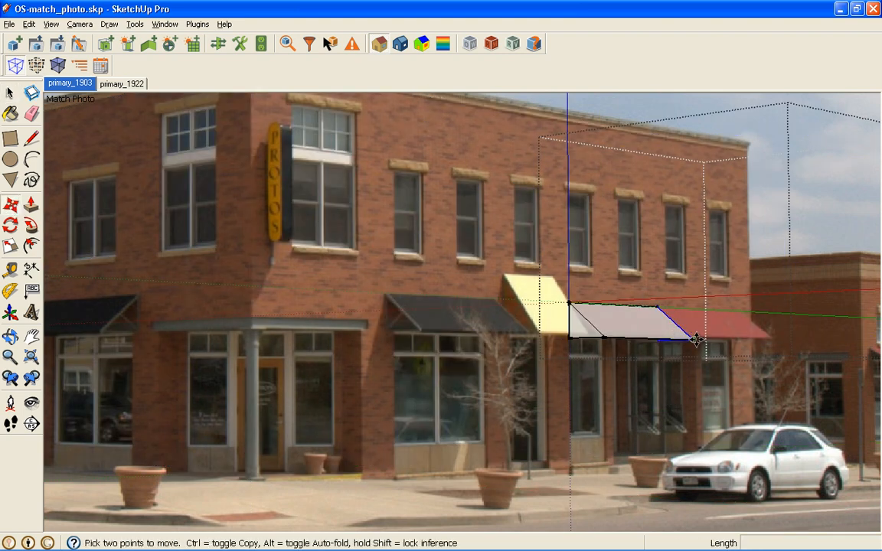
pyautogui.moveTo(697, 338); pyautogui.dragTo(775, 339)
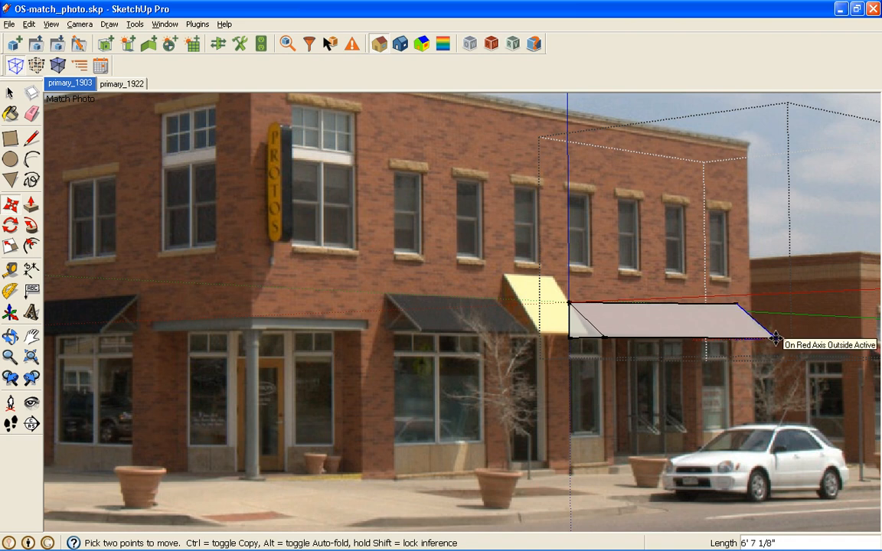
pyautogui.moveTo(775, 339); pyautogui.dragTo(775, 349)
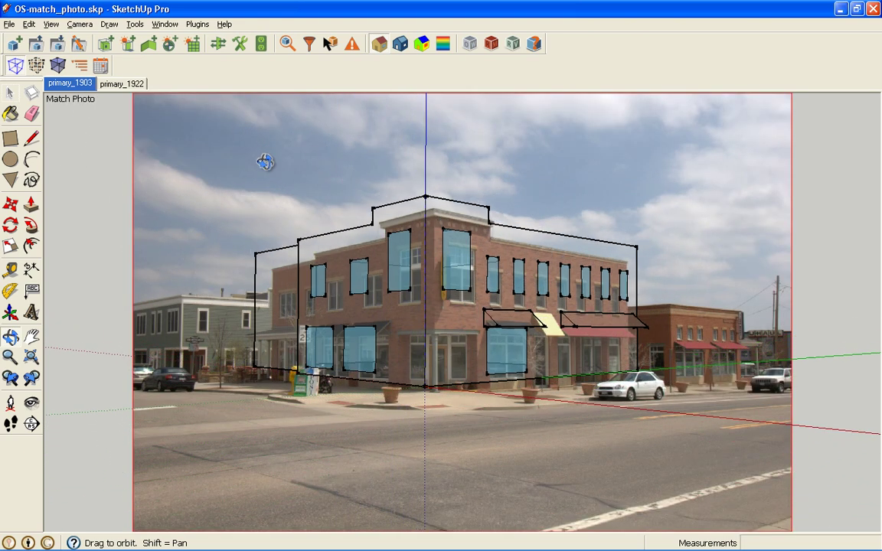
# - Switch to primay_1922 and draw and copy window surfaces onto the courtyard facade walls
pyautogui.click(121, 83)
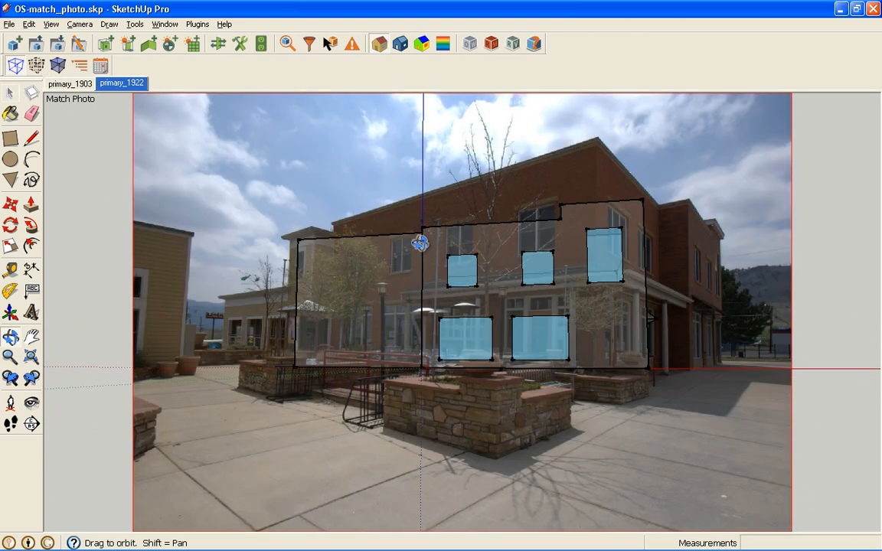
pyautogui.moveTo(420, 244); pyautogui.dragTo(613, 291)
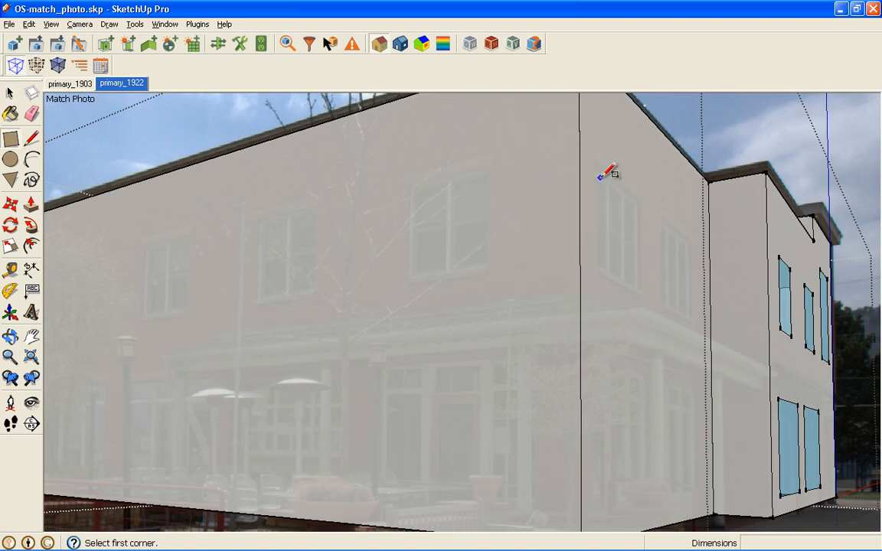
pyautogui.moveTo(600, 178); pyautogui.dragTo(640, 284)
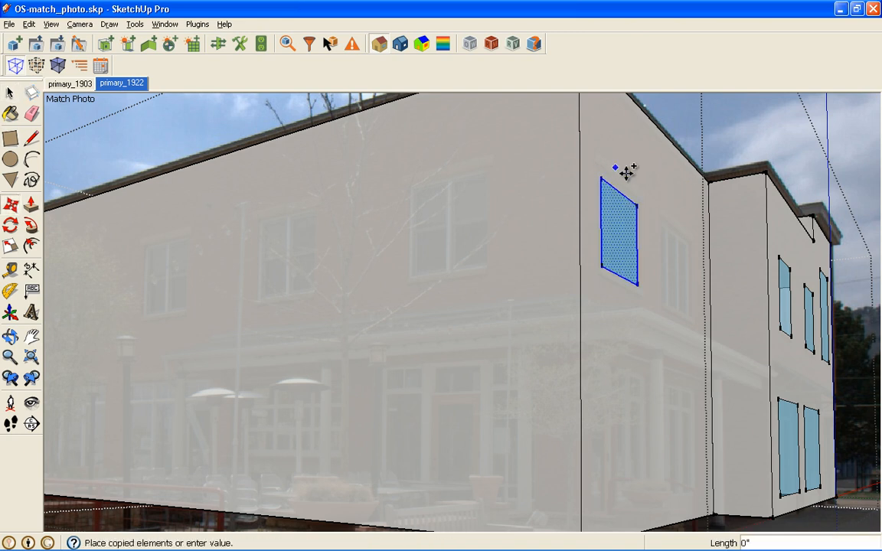
pyautogui.moveTo(615, 167); pyautogui.dragTo(686, 212)
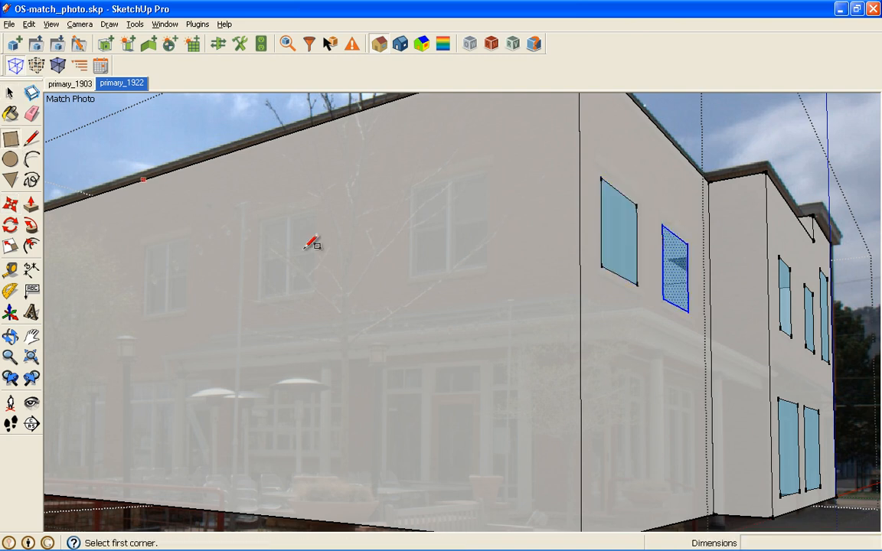
pyautogui.moveTo(411, 274); pyautogui.dragTo(490, 171)
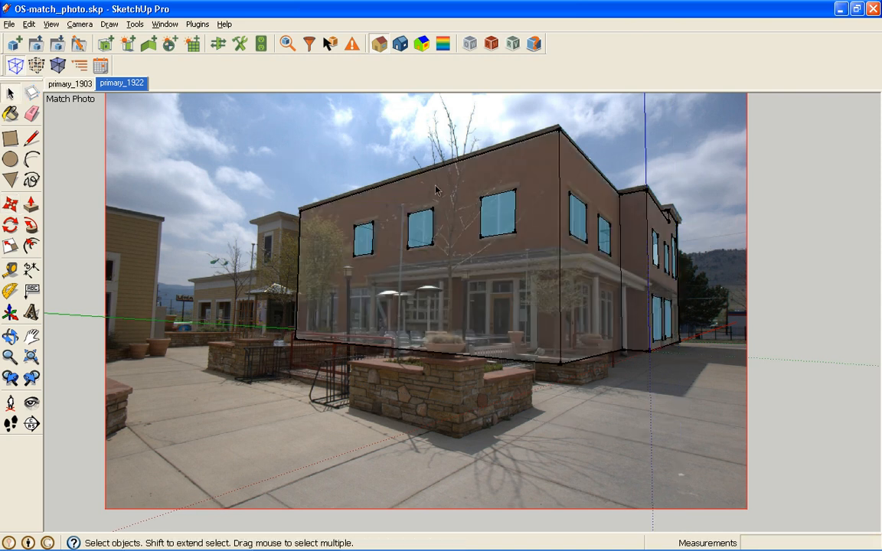
pyautogui.moveTo(360, 251)
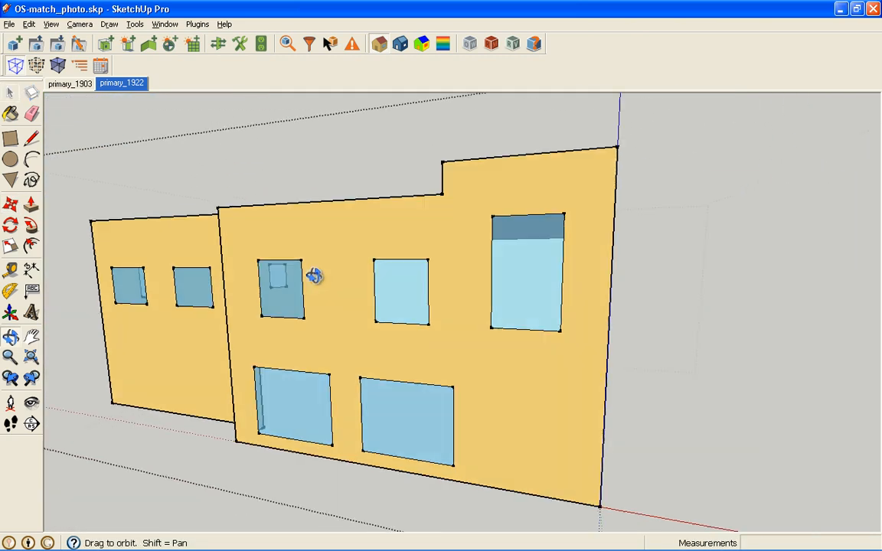
# - Inspect the courtyard windows, then return to the primay_1903 street view
pyautogui.moveTo(314, 276); pyautogui.dragTo(456, 298)
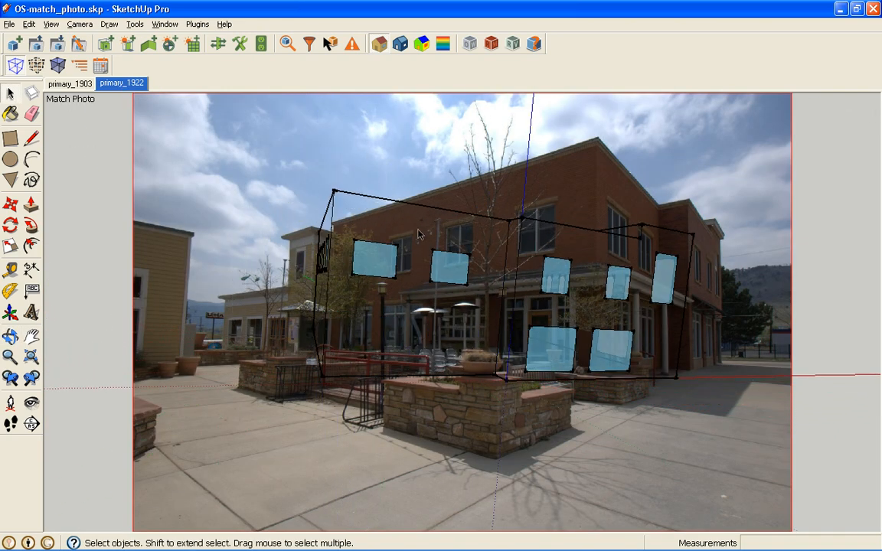
pyautogui.click(69, 83)
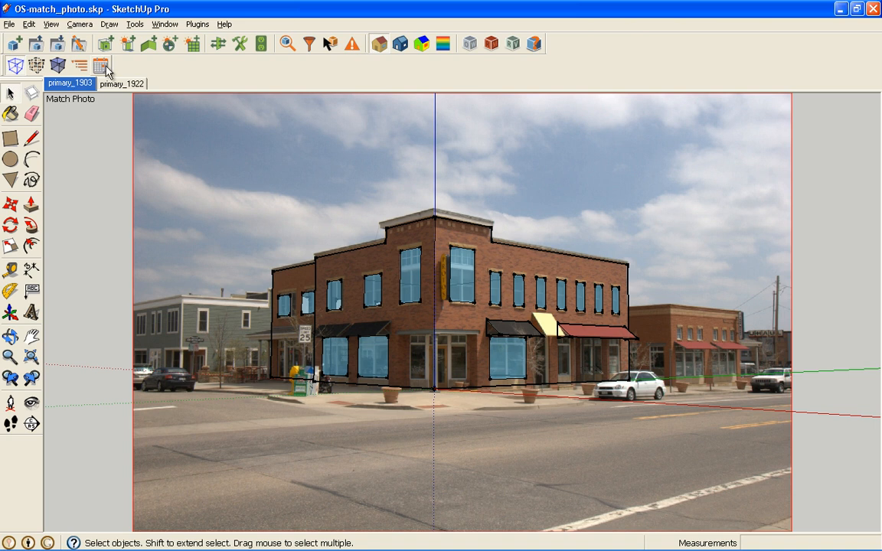
pyautogui.moveTo(467, 467)
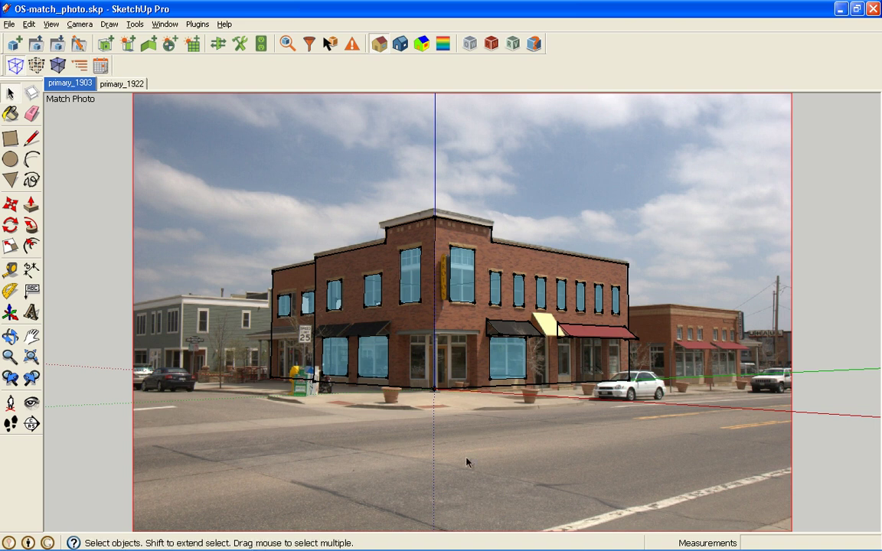